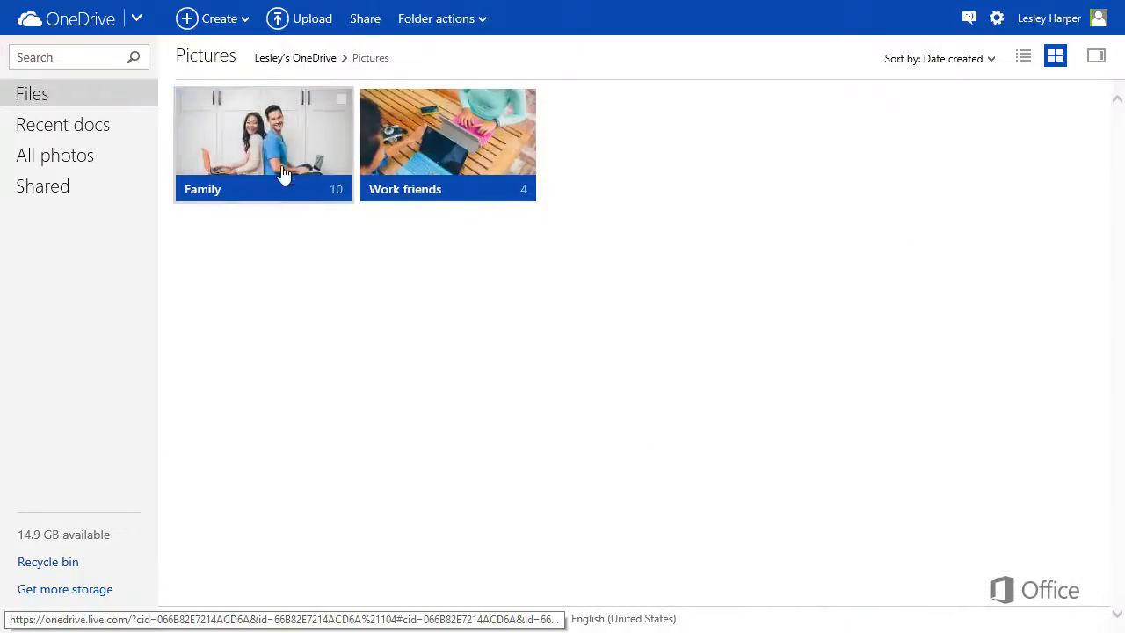
- Open the Family folder and view its first photo, the boat on a foggy sea
double_click(262, 134)
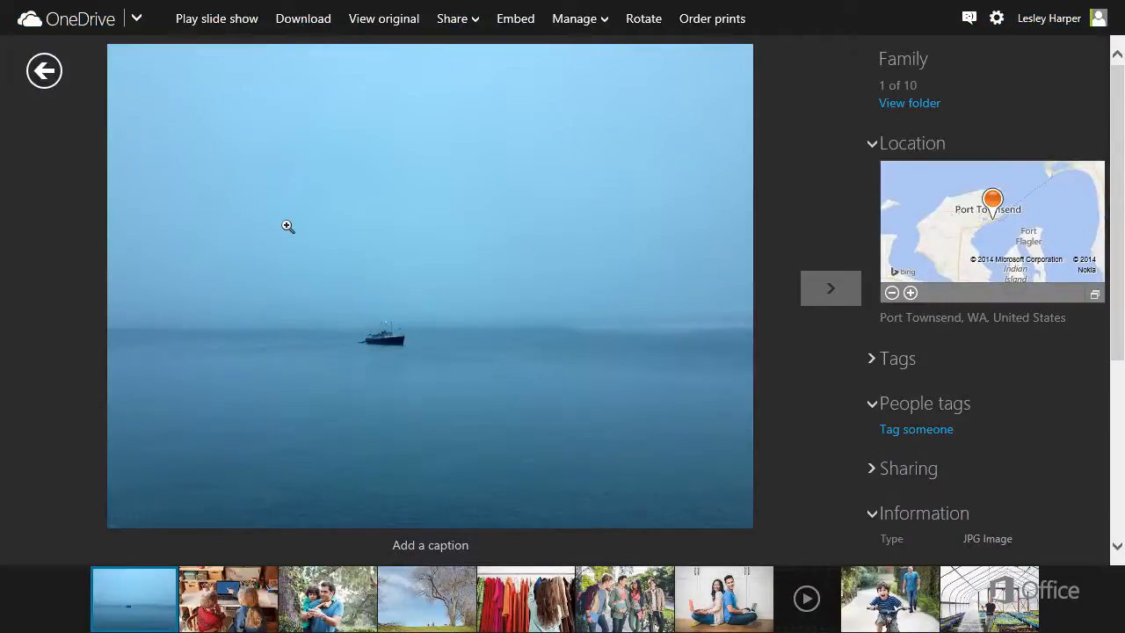
mouse_move(473, 317)
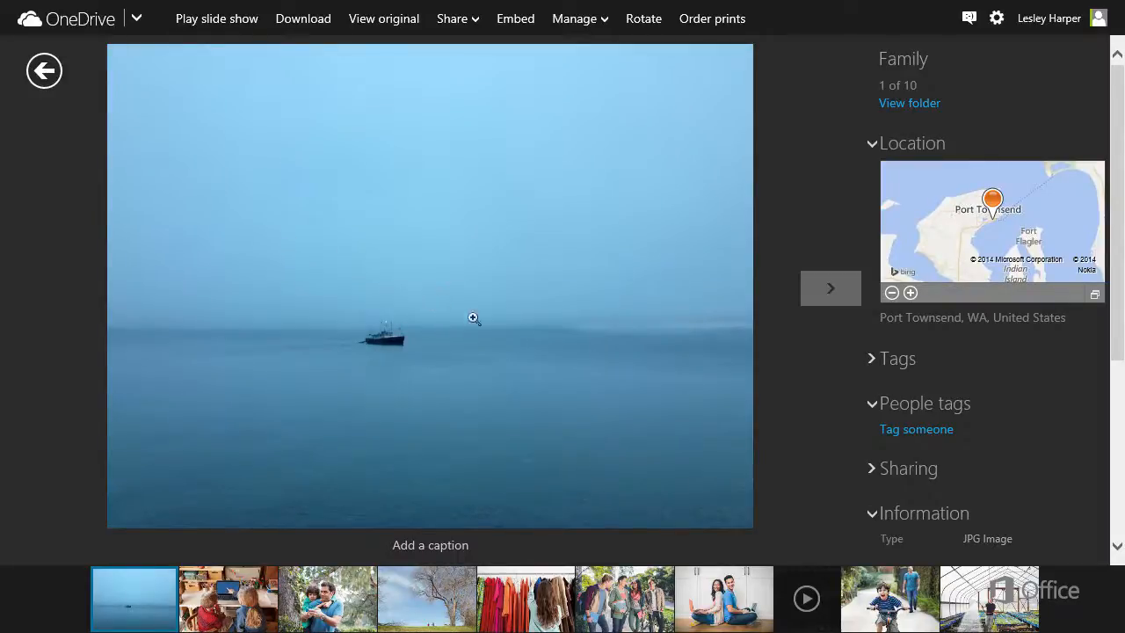
- Advance through the Family photos and jump to photo 9 of 10, the boy riding a bike
left_click(830, 288)
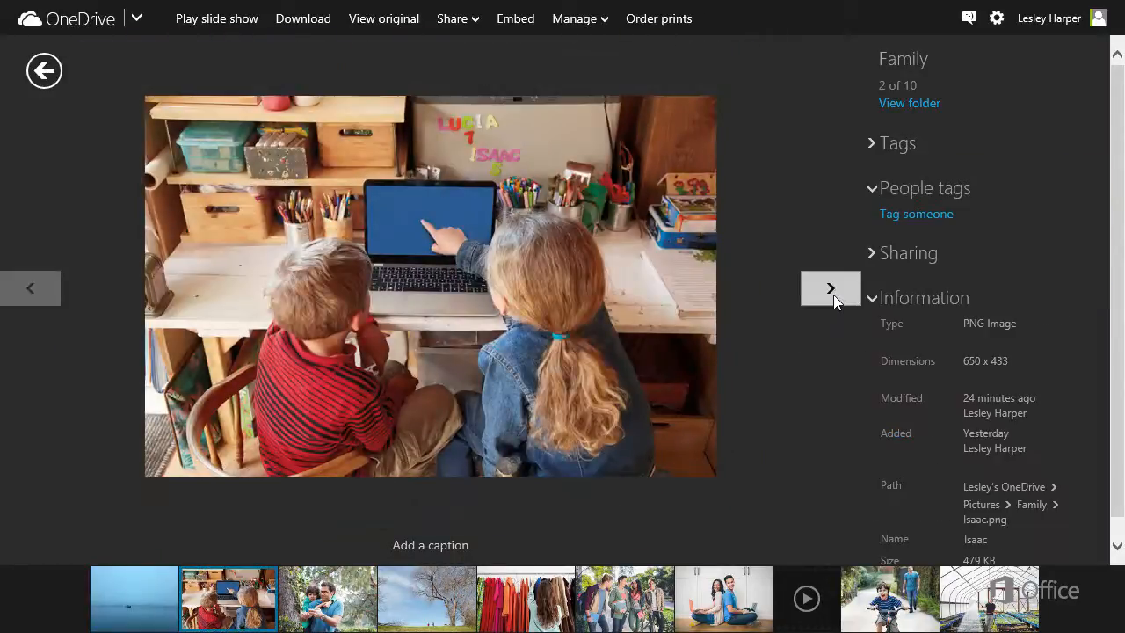
left_click(829, 288)
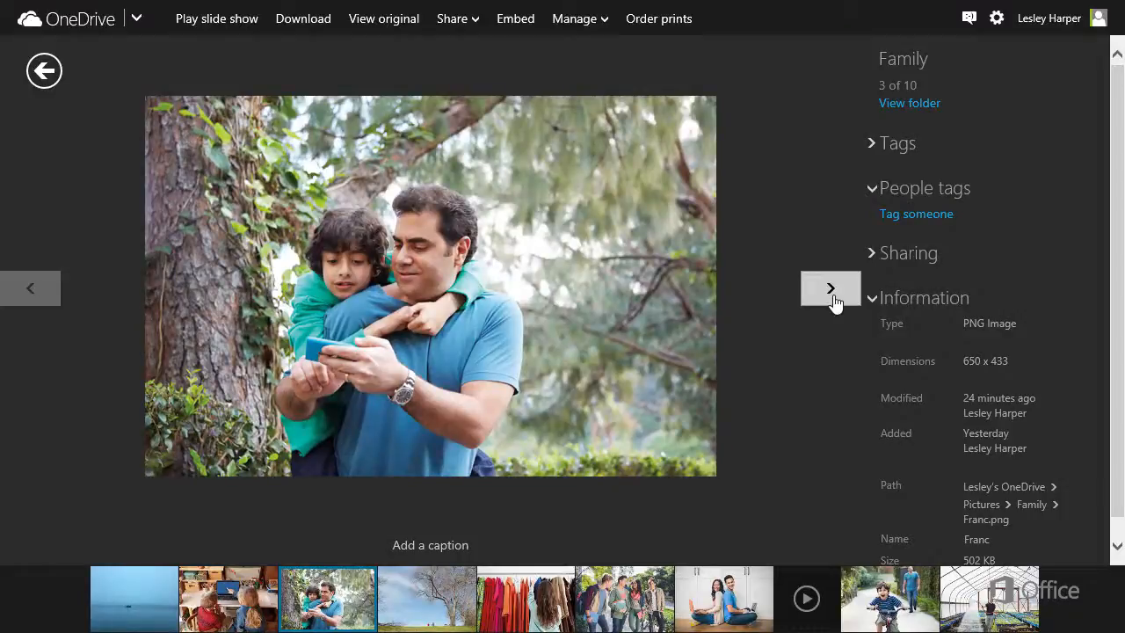
left_click(829, 288)
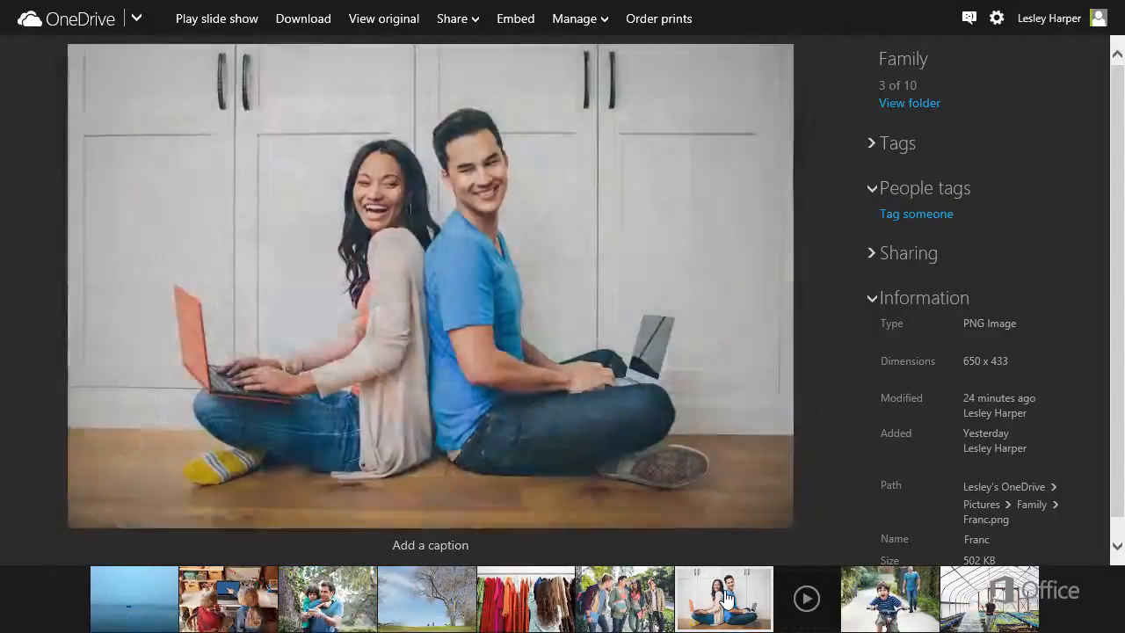
left_click(889, 598)
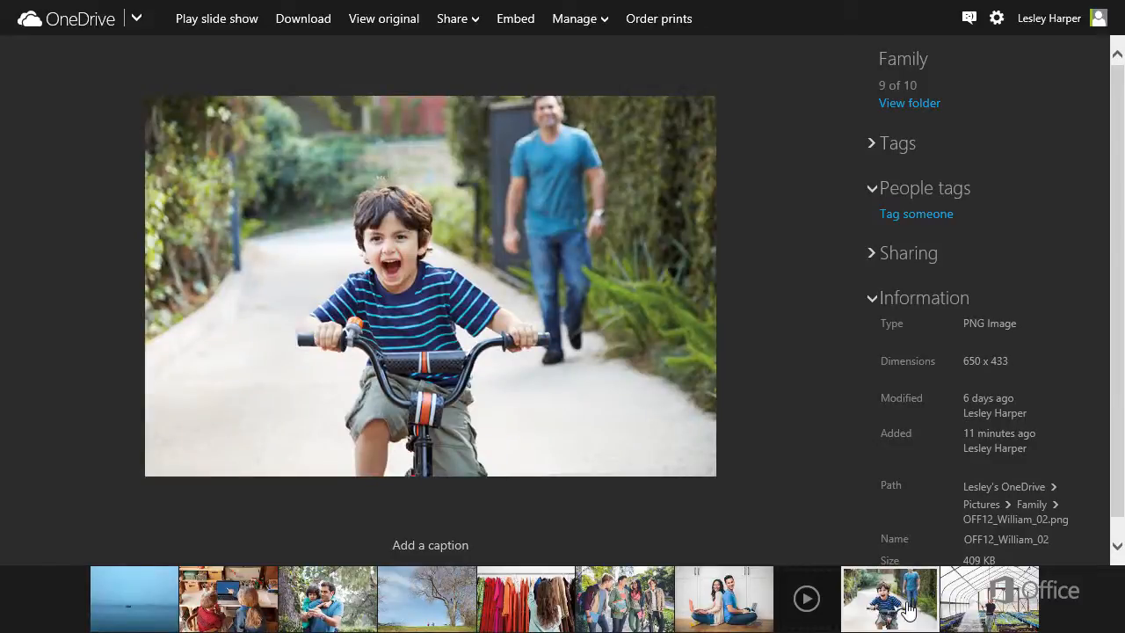
- Caption the bike photo 'First time on bike' and review the foggy-sea boat photo's camera and file details
left_click(429, 545)
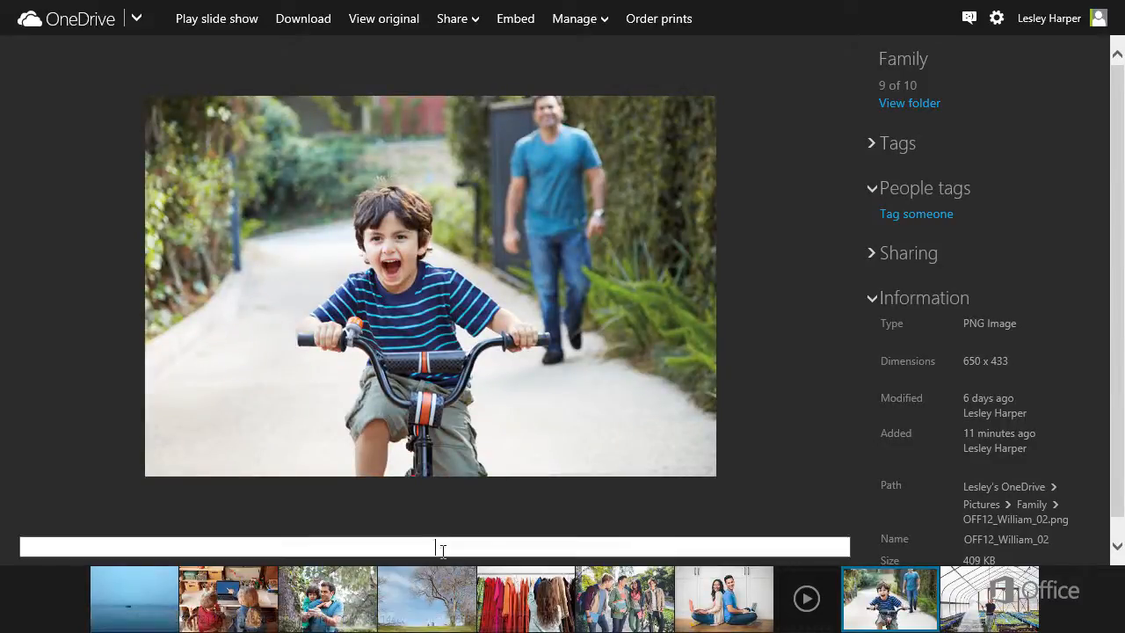
type("First time on bike")
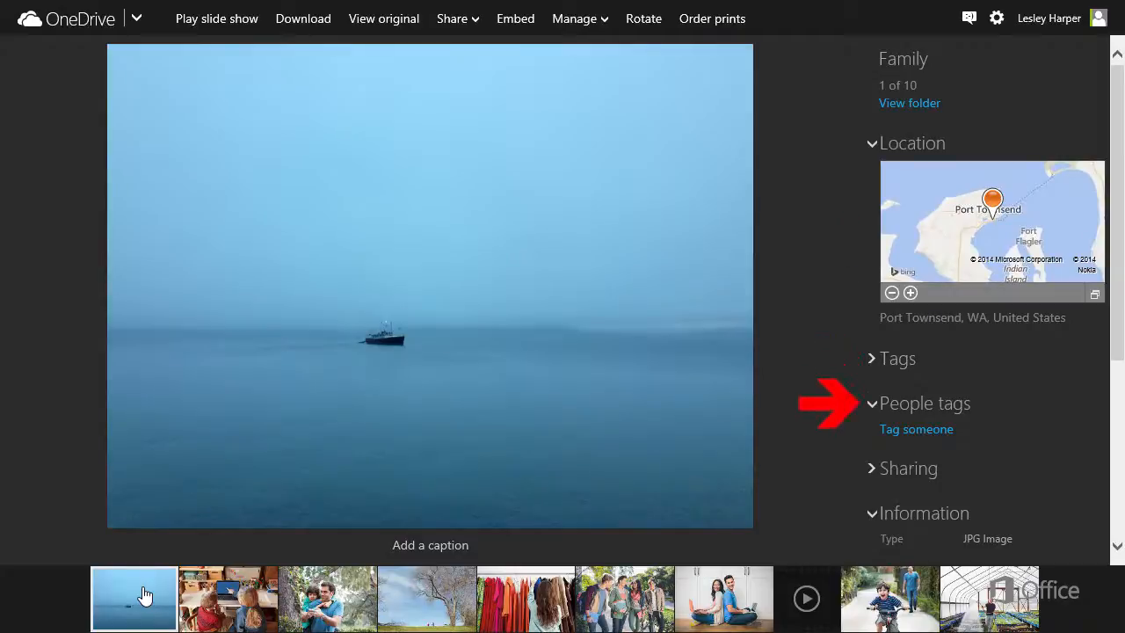
scroll("down", 3)
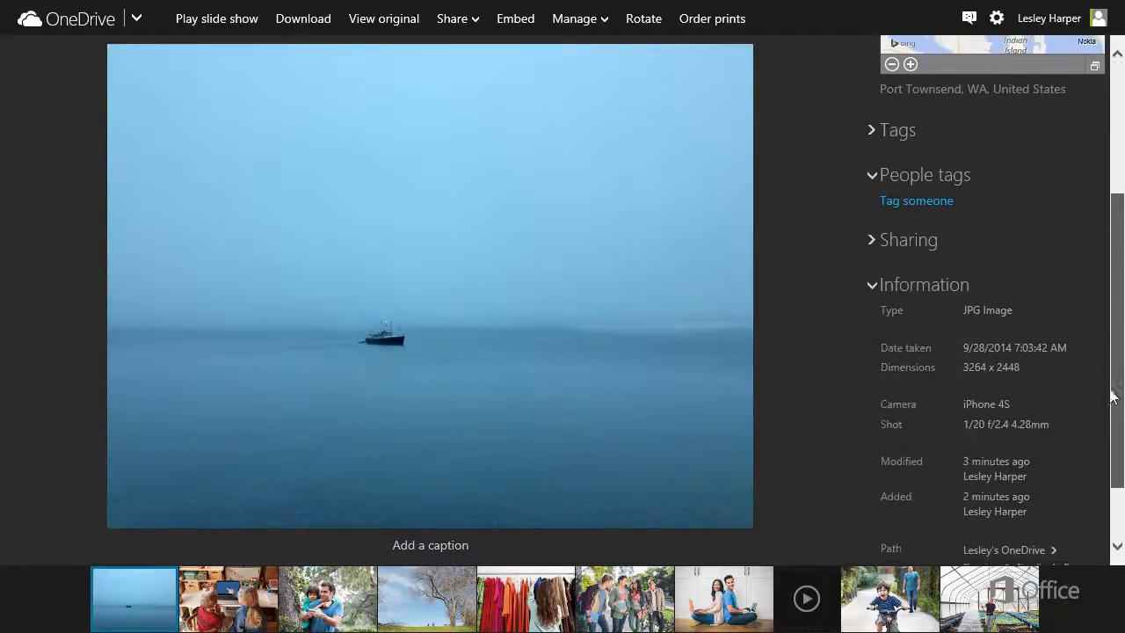
scroll("down", 3)
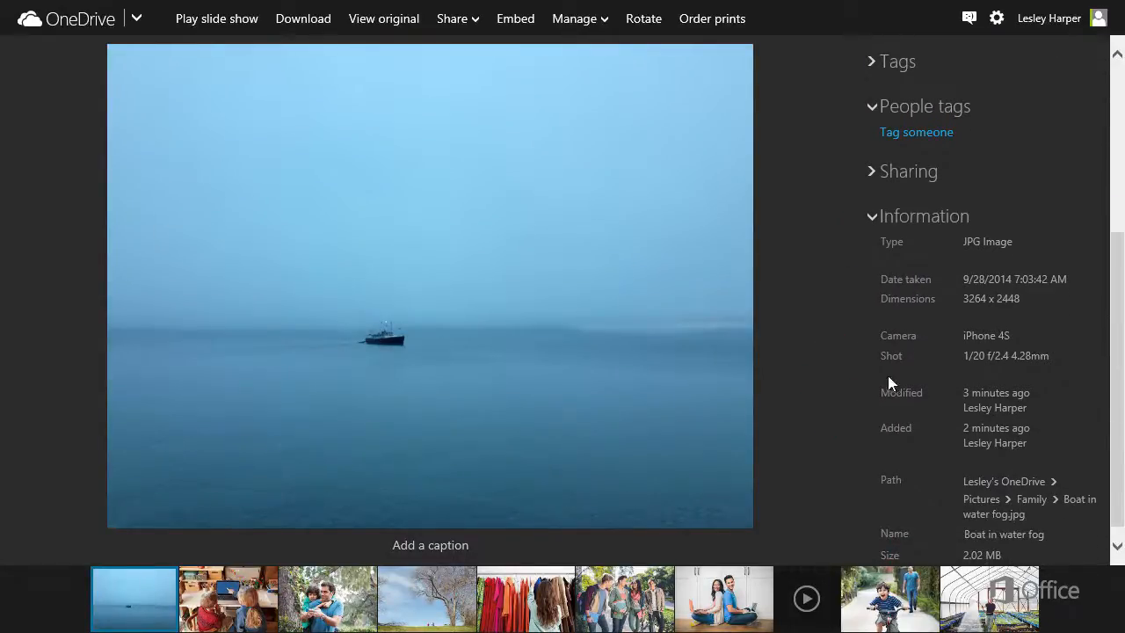
mouse_move(515, 17)
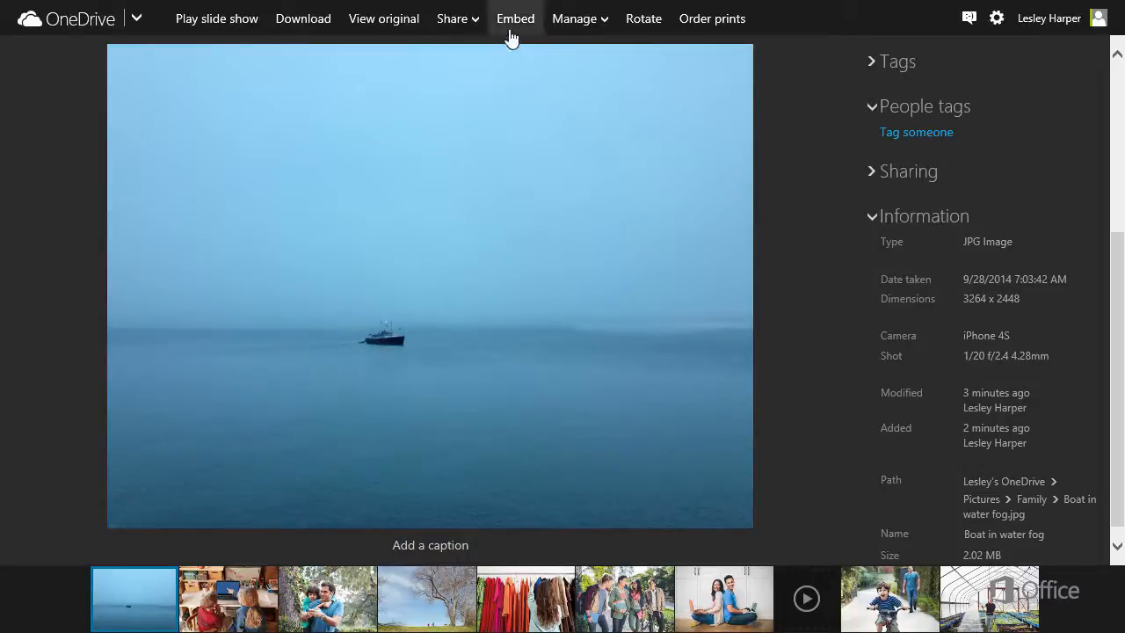
- Generate and select the HTML embed code for the Boat in water fog photo, then finish
left_click(515, 18)
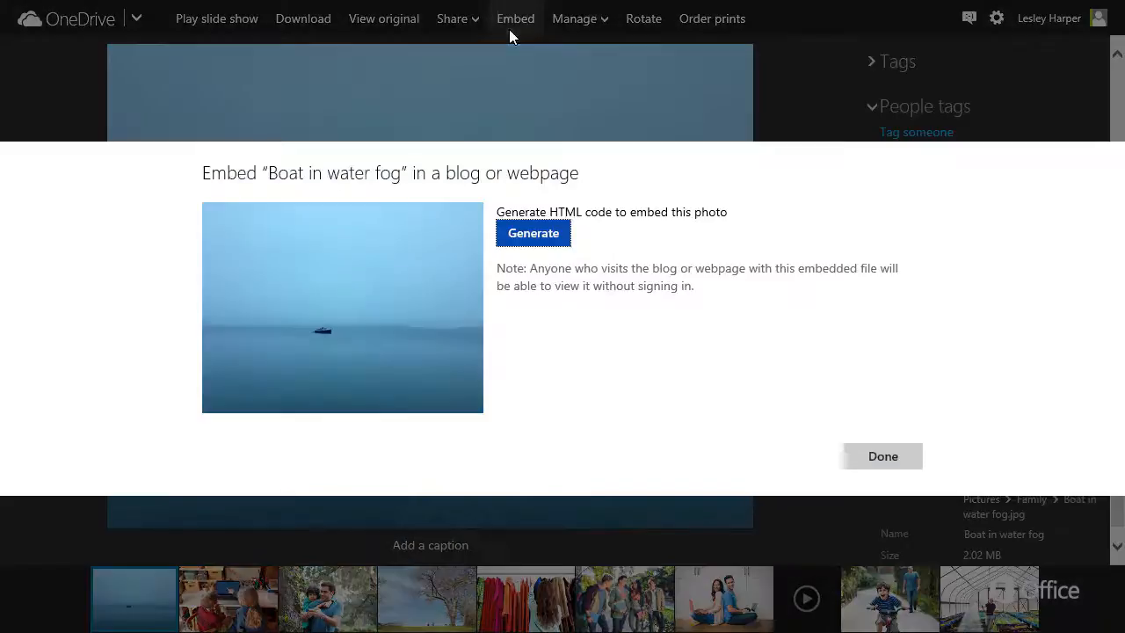
left_click(532, 232)
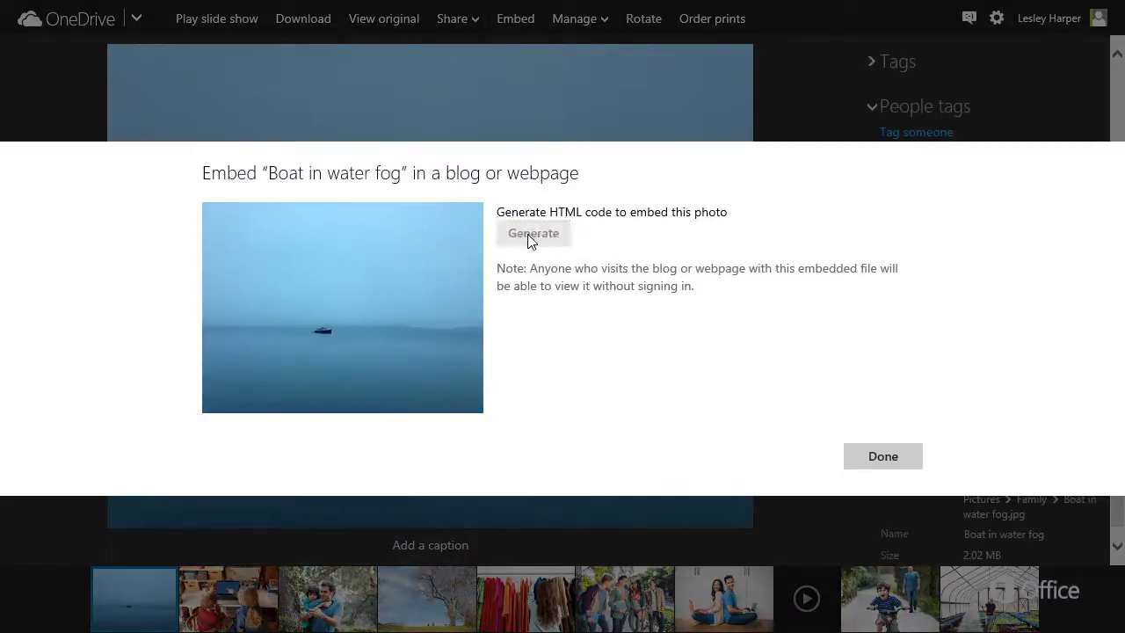
left_click(535, 232)
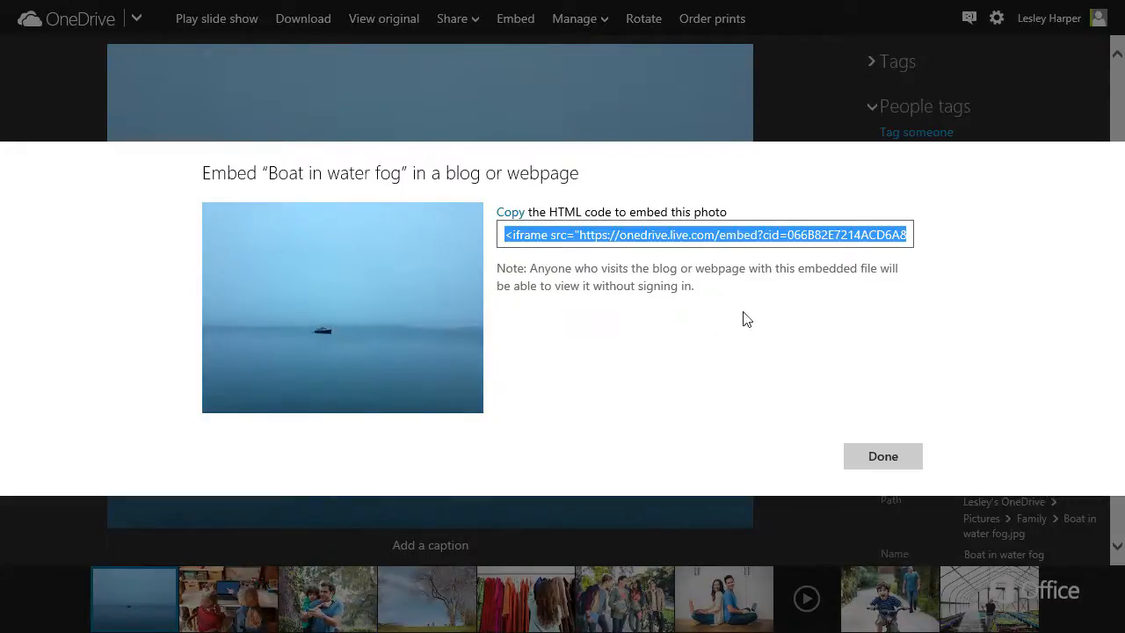
left_click(883, 457)
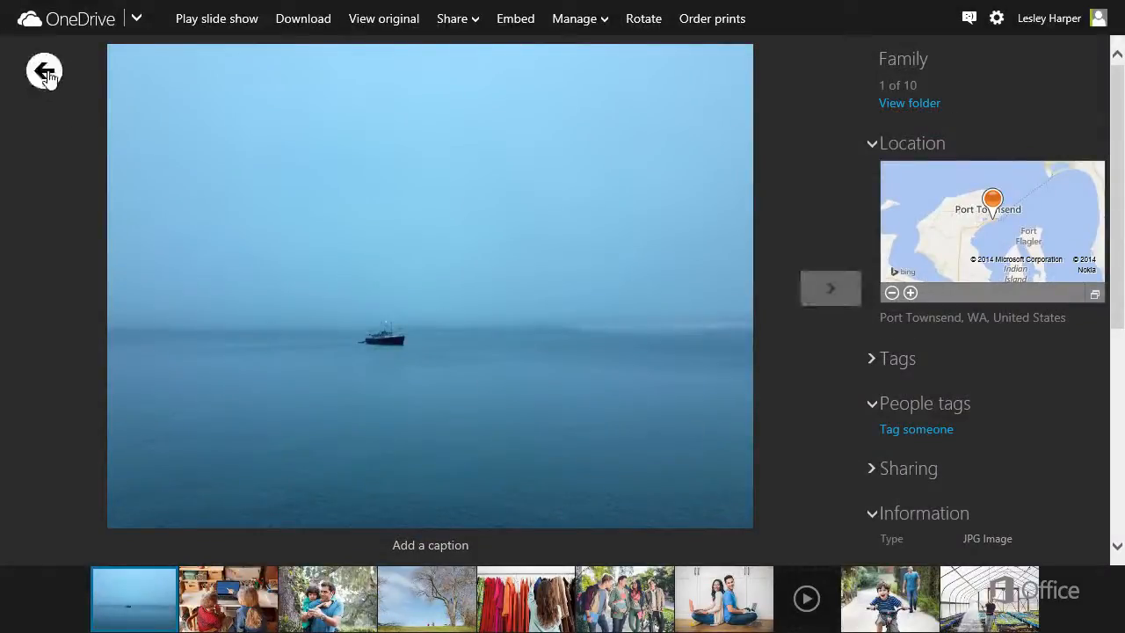
- Go back to the Family folder and choose Rearrange from the Sort by options
left_click(44, 71)
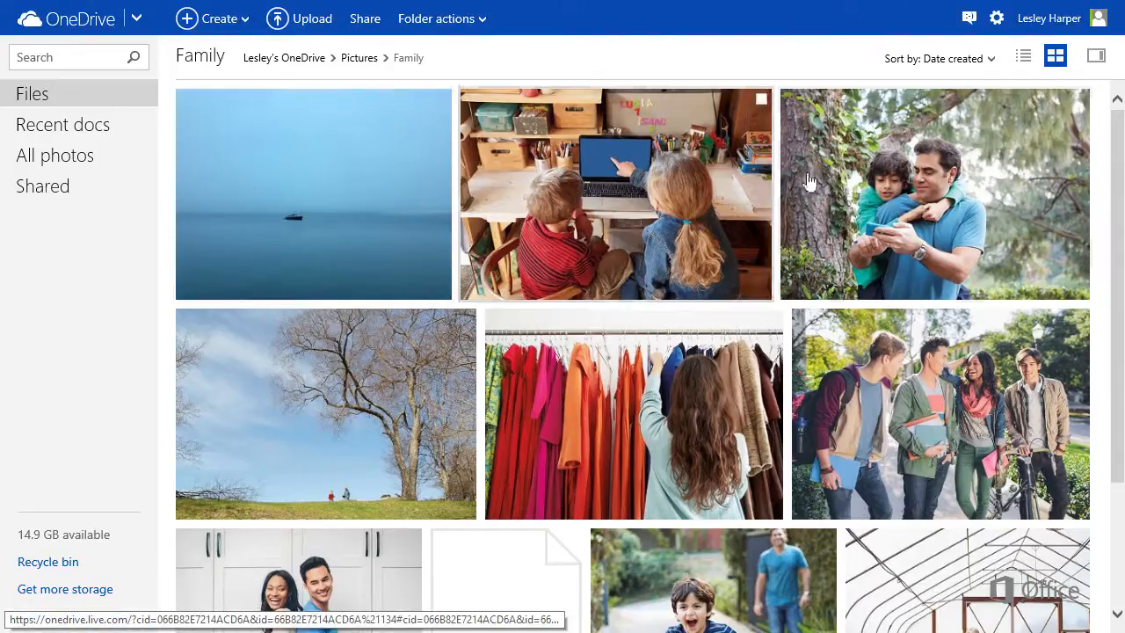
left_click(935, 58)
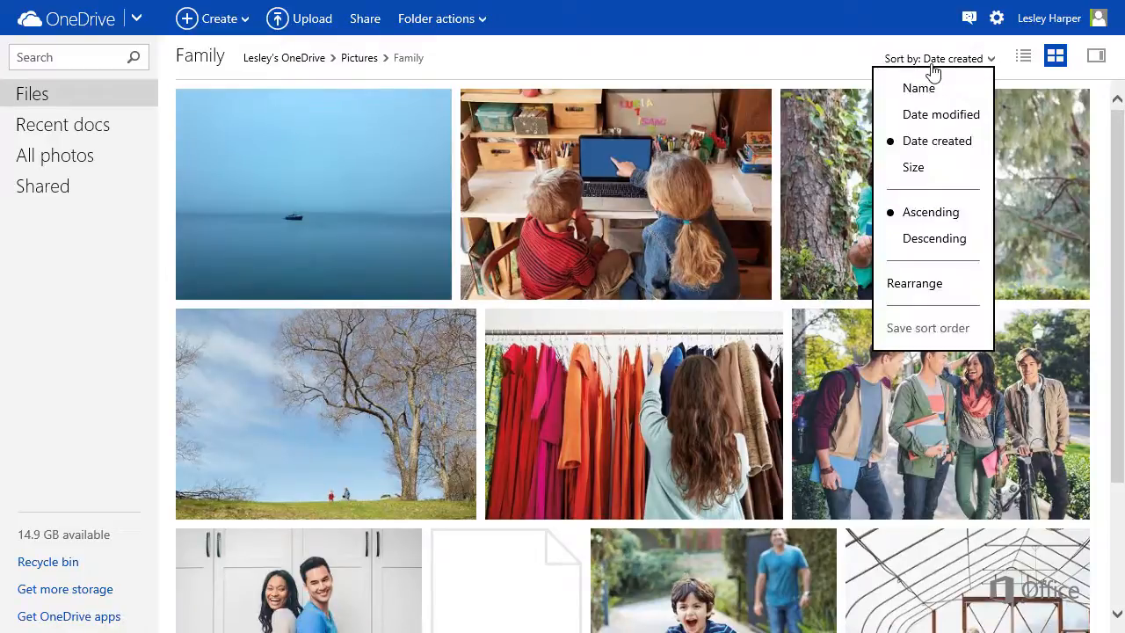
mouse_move(914, 283)
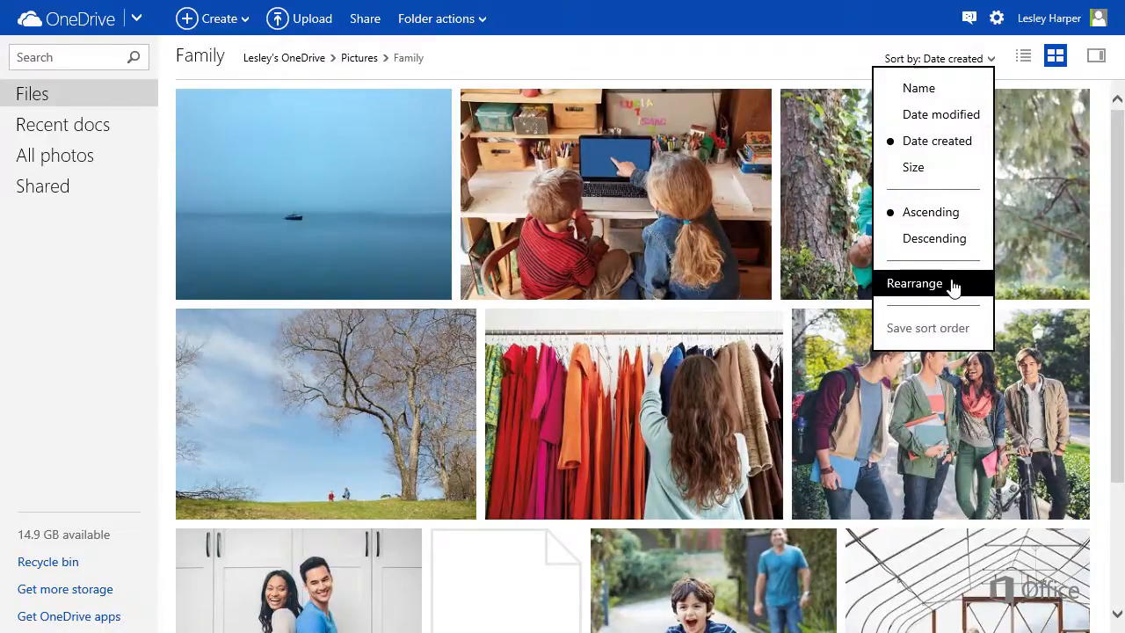
left_click(914, 283)
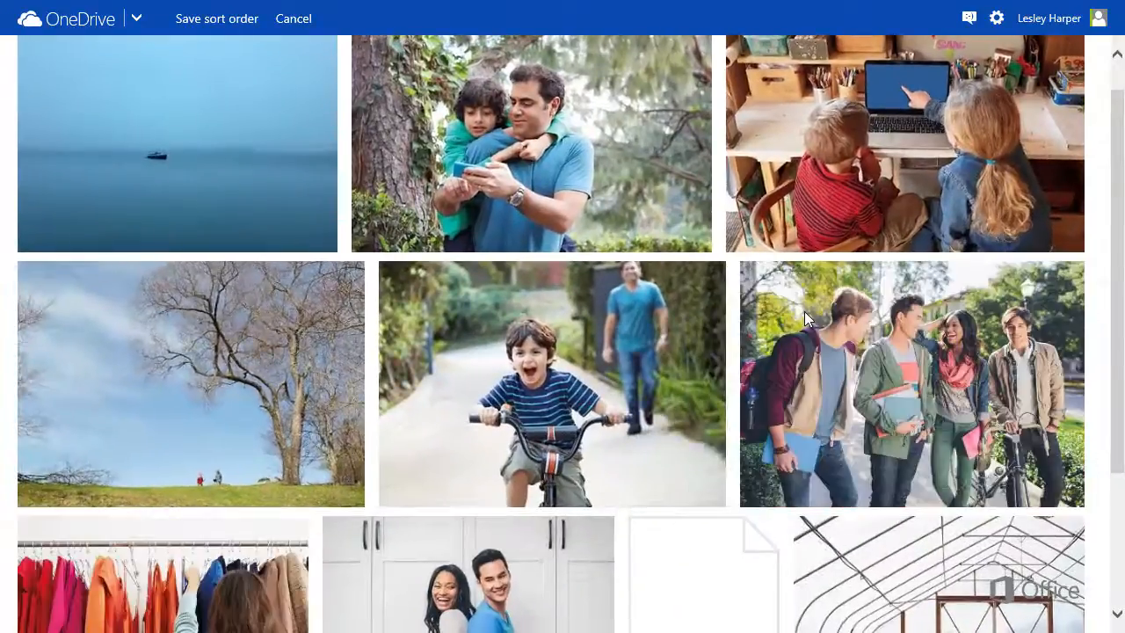
mouse_move(202, 42)
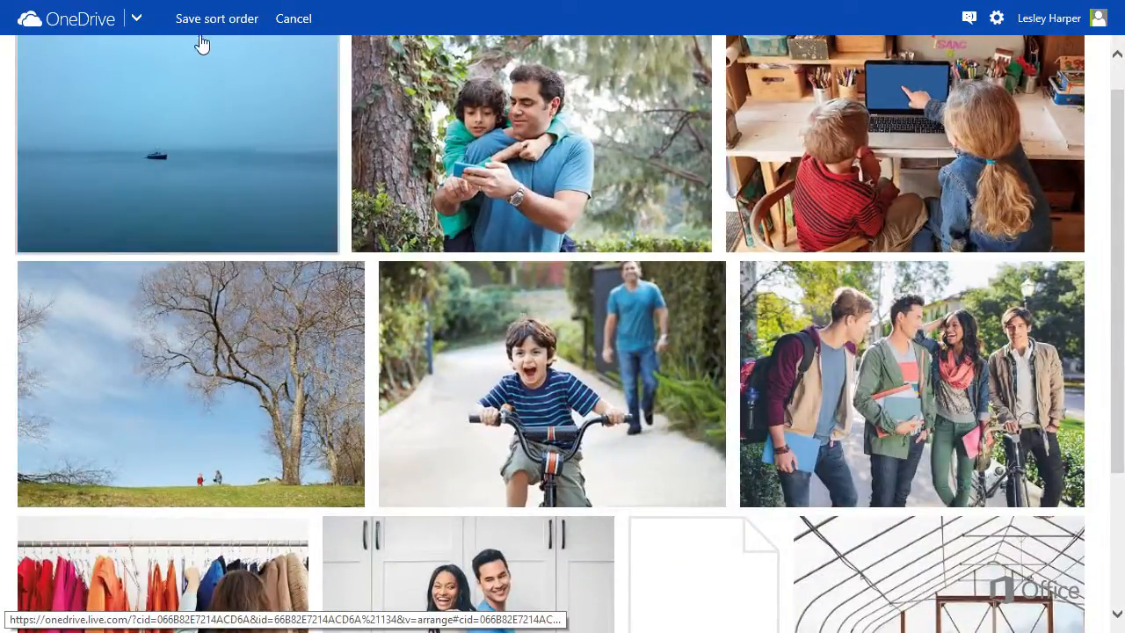
- Save the custom order with father and son second and the bike photo fifth
left_click(218, 18)
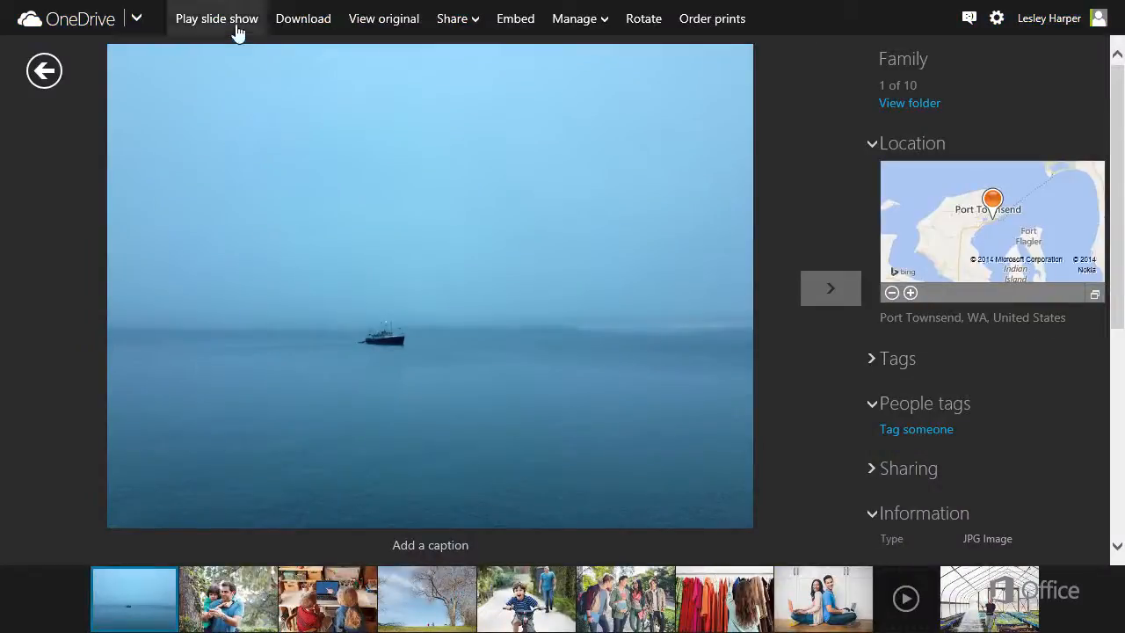
- Play the Family photos as a full-screen slideshow in their new custom order
left_click(216, 18)
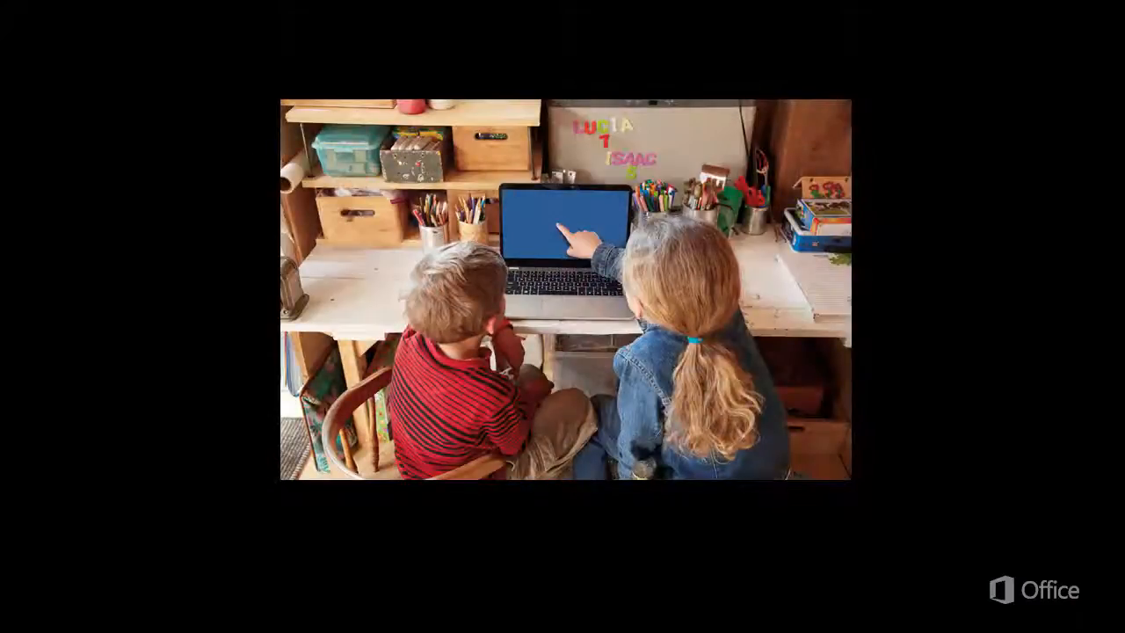